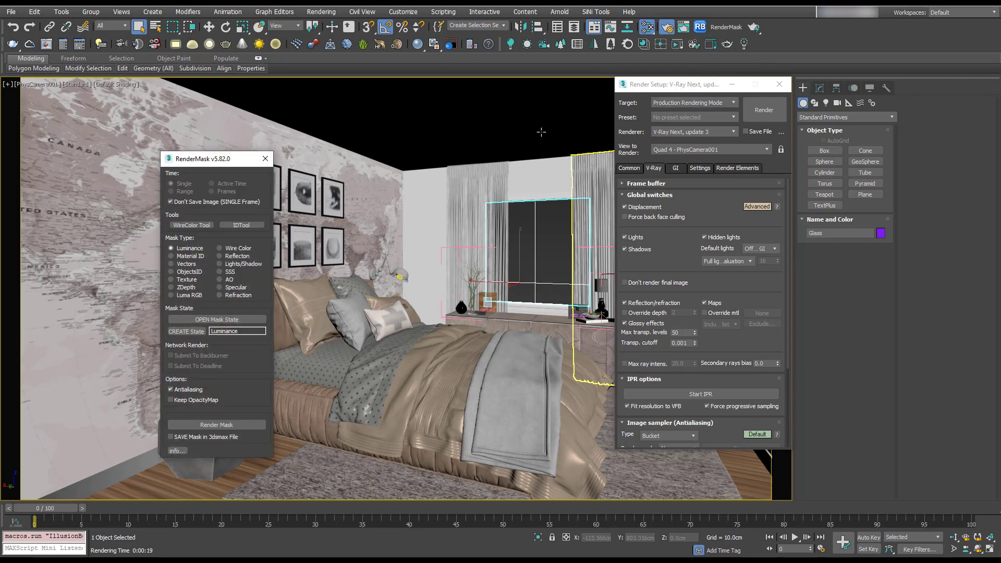
Set the RenderMask type to AO and launch the V-Ray ambient occlusion render.
{"action": "left_click", "coordinate": [224, 279]}
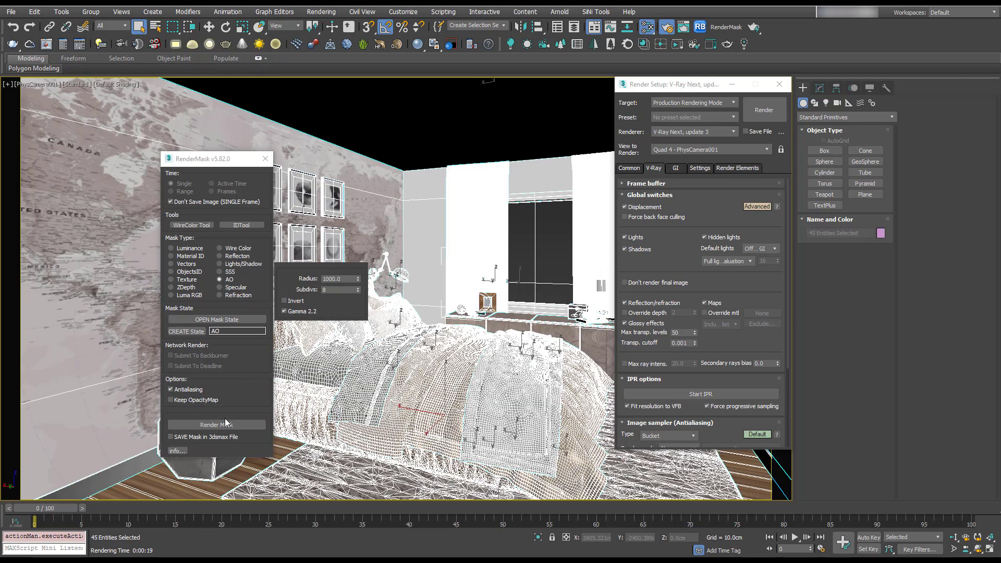
{"action": "left_click", "coordinate": [216, 424]}
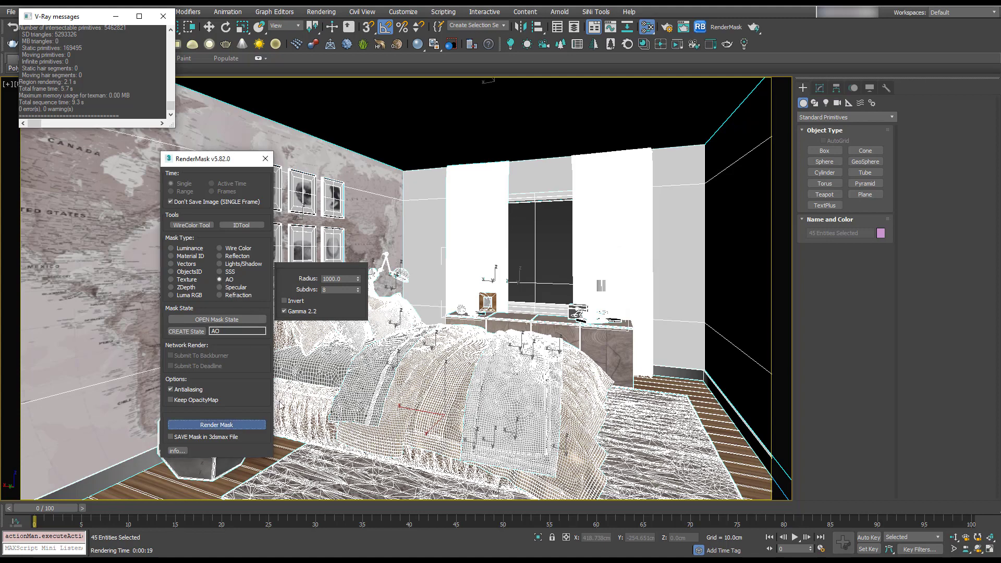
{"action": "left_click", "coordinate": [216, 424]}
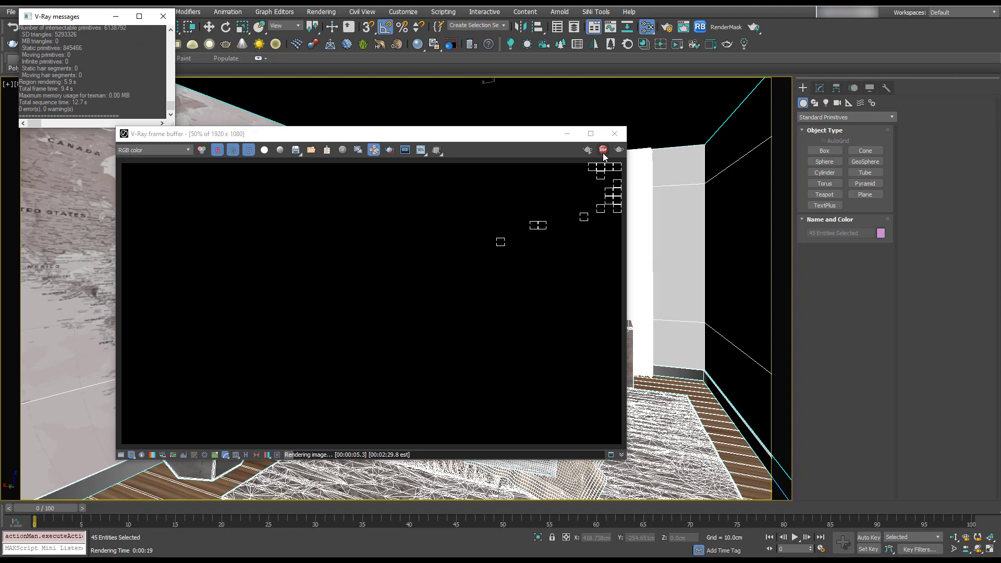
Stop the in-progress AO render from the V-Ray frame buffer.
{"action": "left_click", "coordinate": [602, 149]}
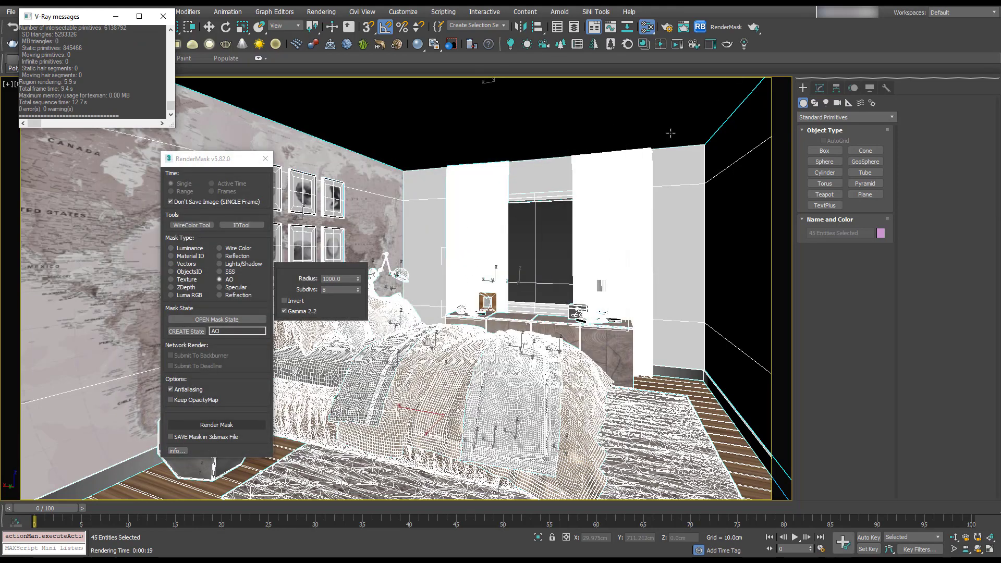
{"action": "mouse_move", "coordinate": [670, 134]}
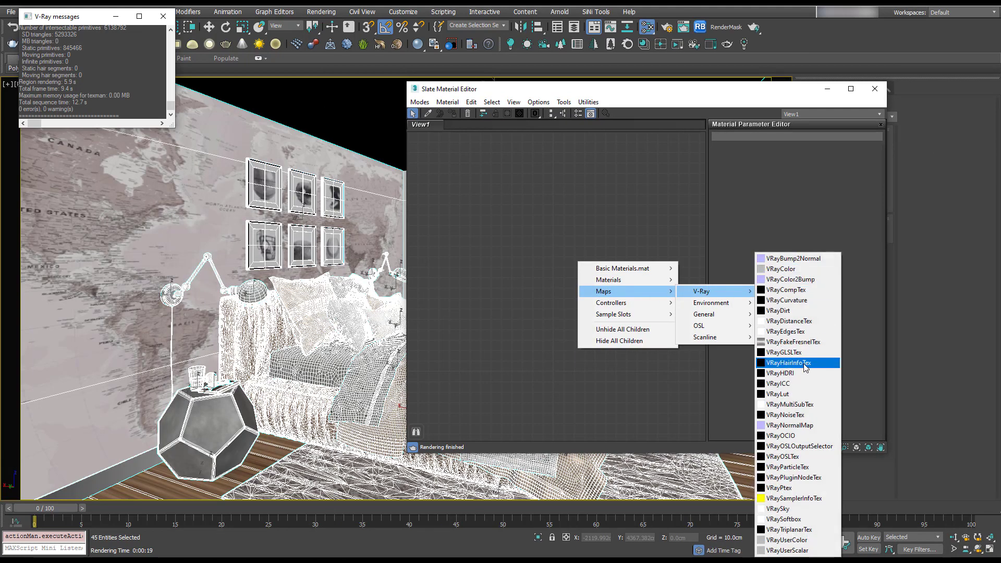
{"action": "mouse_move", "coordinate": [798, 332]}
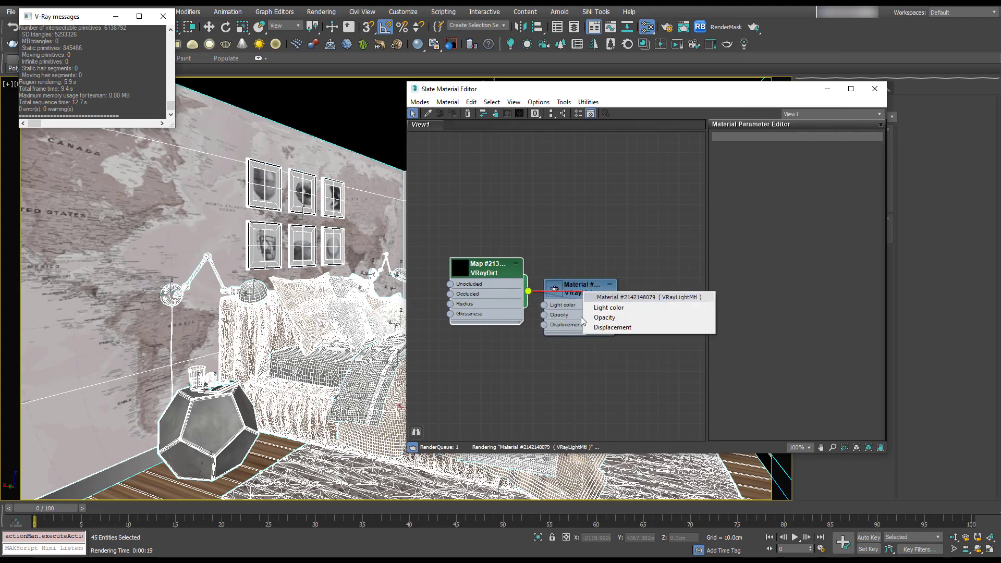
Wire the VRayDirt map into the VRayLightMtl Light color and review both nodes' settings.
{"action": "left_click", "coordinate": [608, 307]}
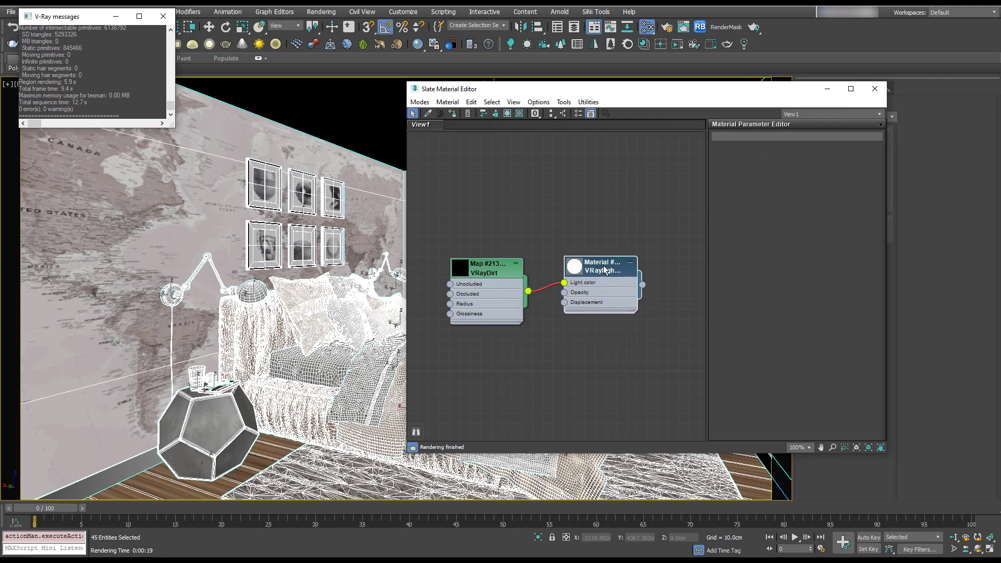
{"action": "left_click", "coordinate": [485, 267]}
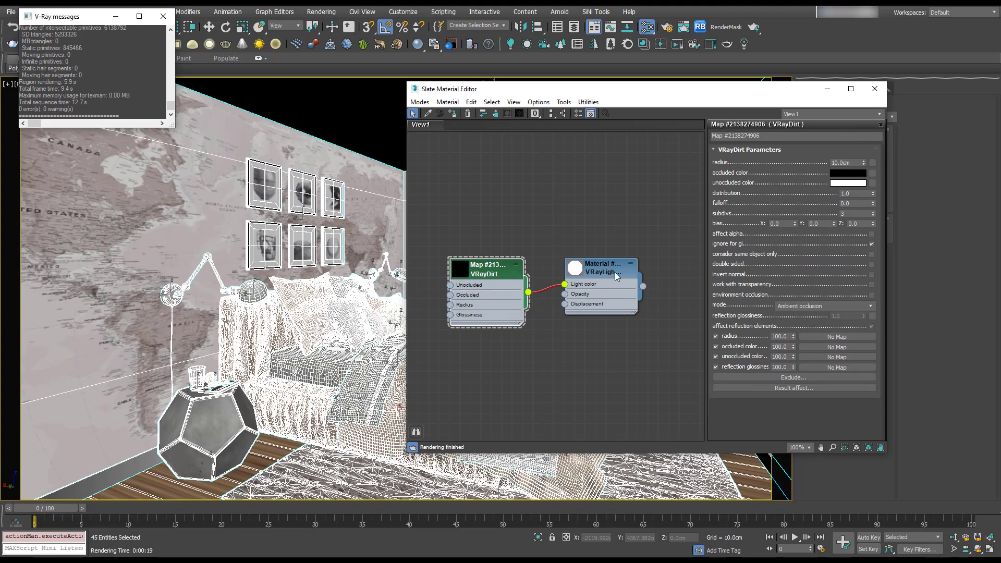
{"action": "left_click", "coordinate": [600, 268]}
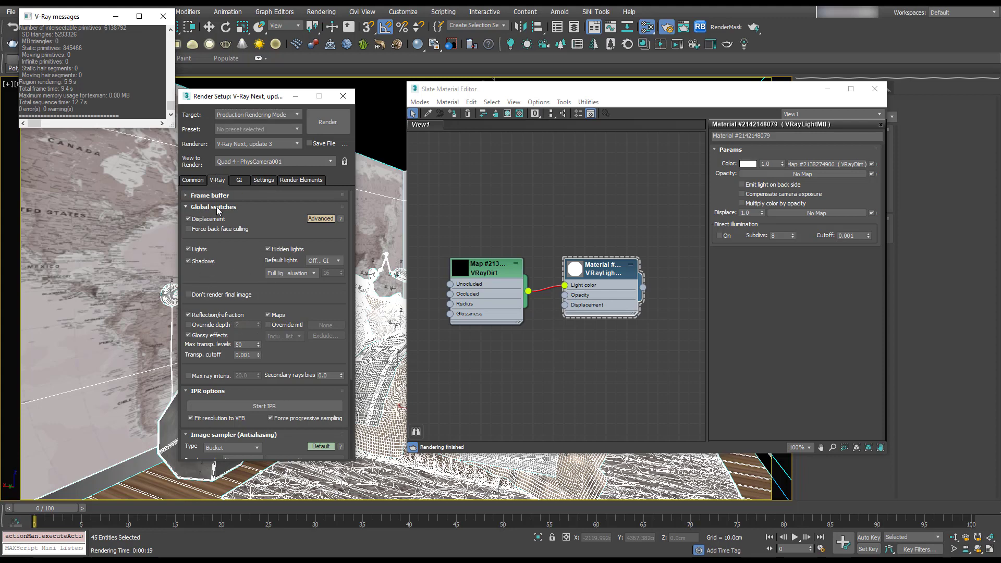
Enable Override mtl in V-Ray Global switches using the dirt-driven light material.
{"action": "left_click", "coordinate": [268, 325]}
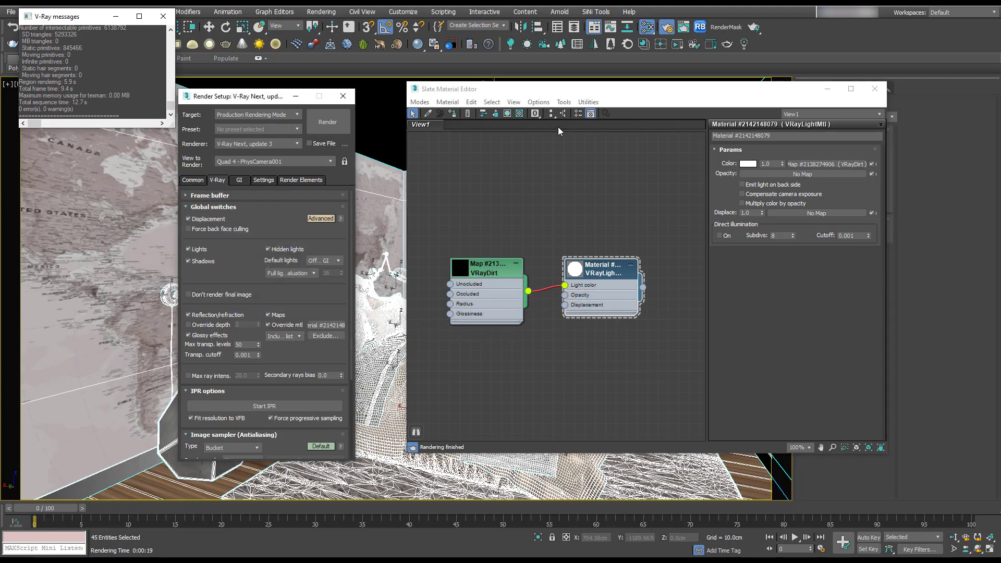
{"action": "mouse_move", "coordinate": [80, 25]}
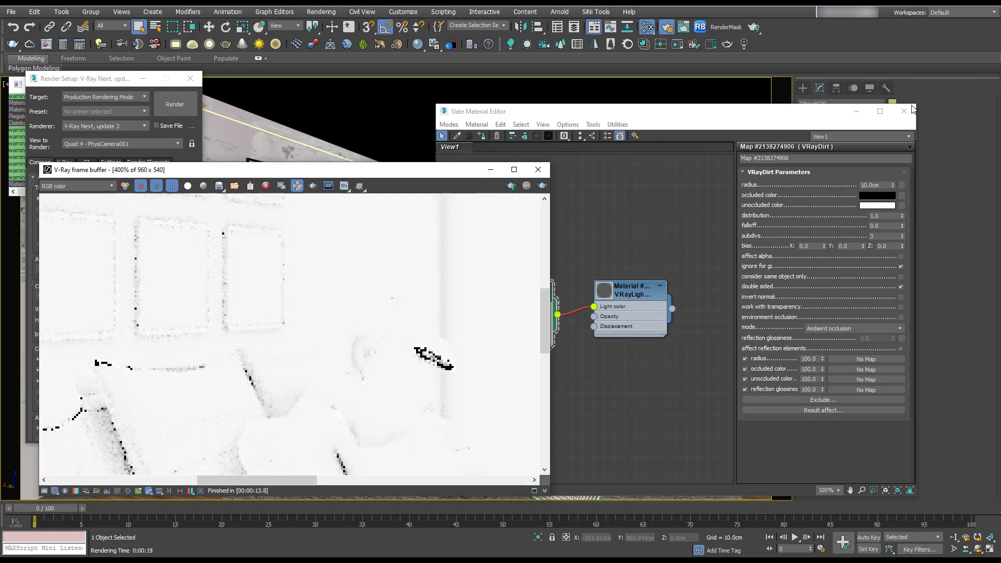
Close the material editor, select the lamp shade, and give it Shell and Edit Poly modifiers.
{"action": "left_click", "coordinate": [903, 111]}
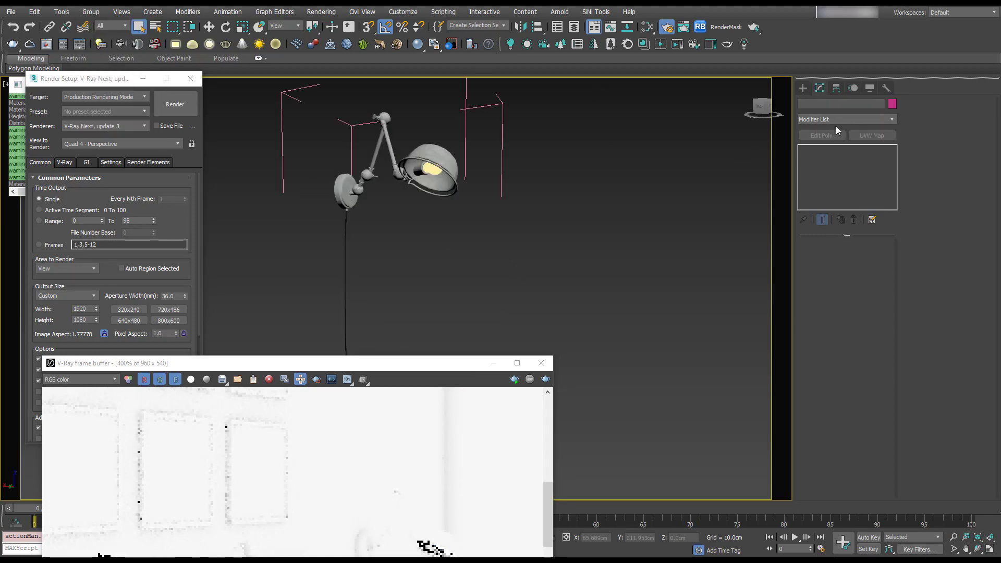
{"action": "left_click", "coordinate": [431, 168]}
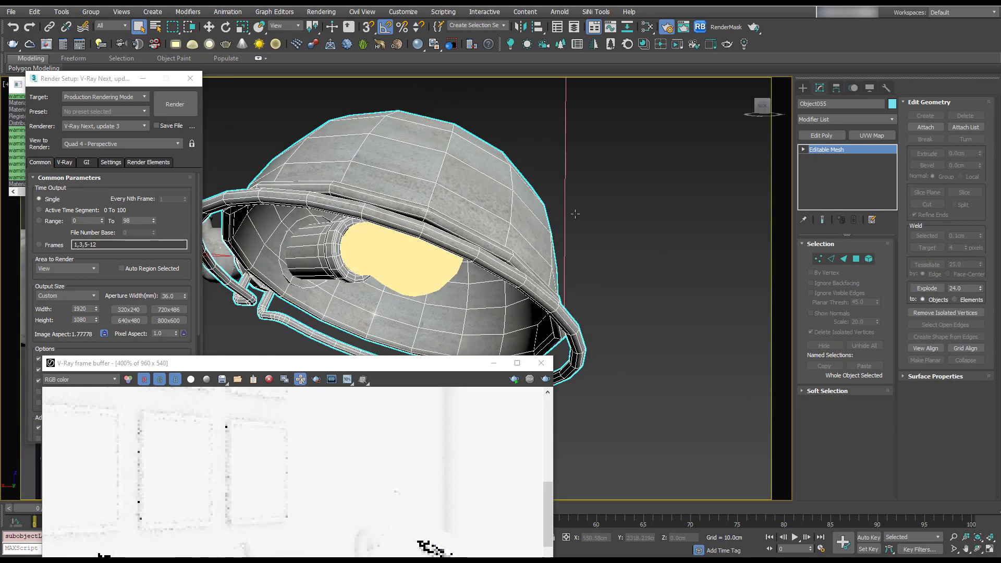
{"action": "mouse_move", "coordinate": [543, 253]}
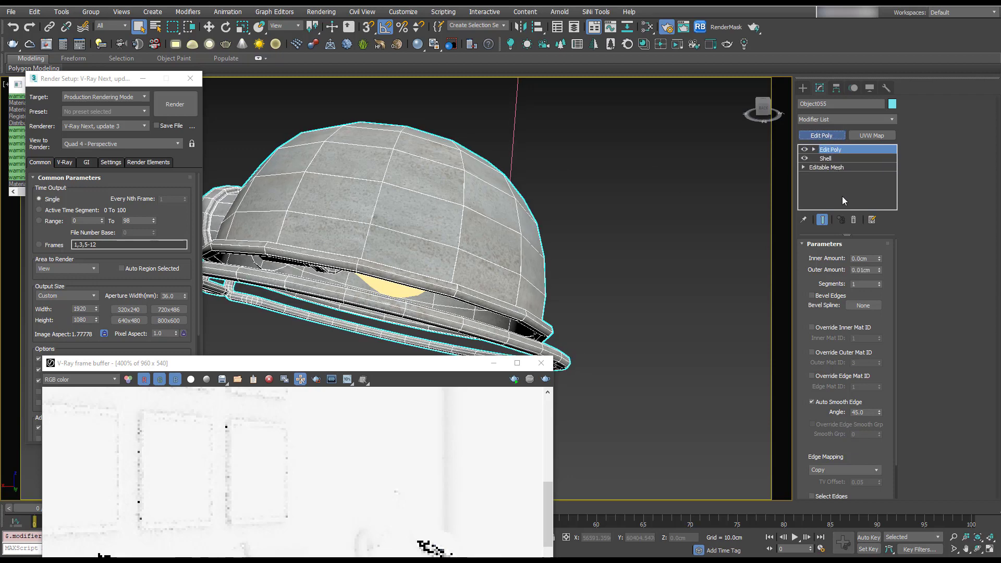
{"action": "left_click", "coordinate": [830, 148]}
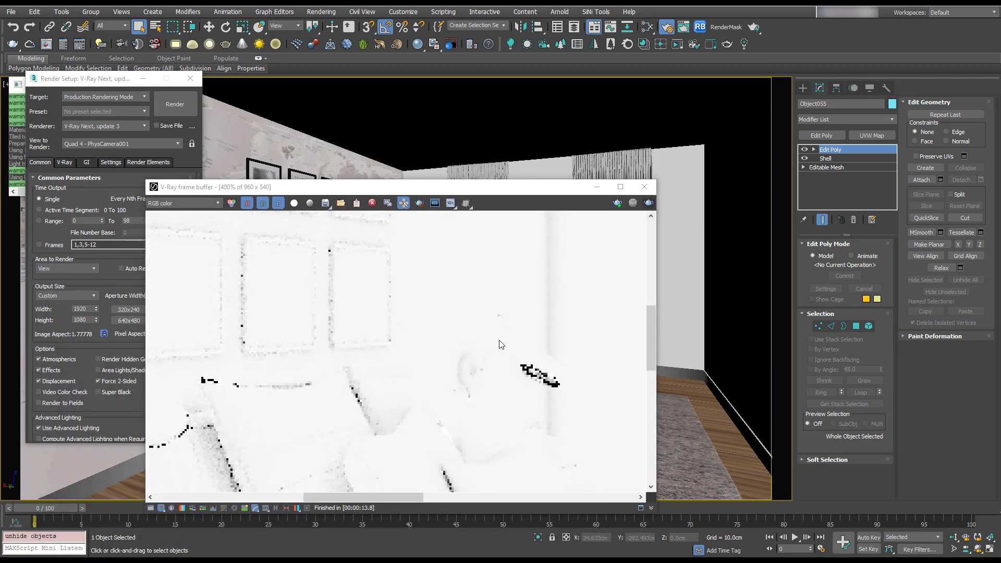
{"action": "mouse_move", "coordinate": [551, 407]}
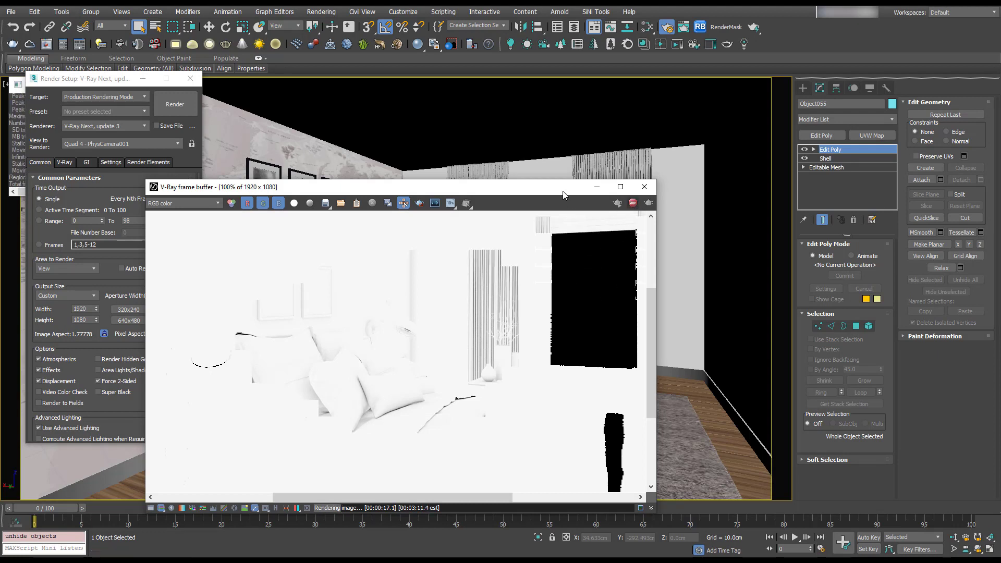
{"action": "mouse_move", "coordinate": [110, 226]}
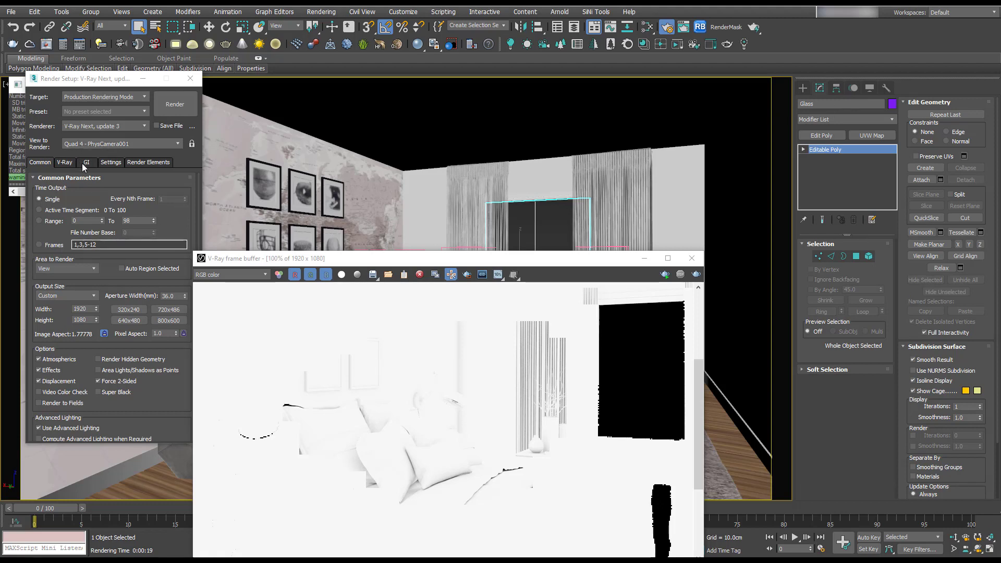
Add the Glass object to the Override mtl exclude list in V-Ray Global switches.
{"action": "left_click", "coordinate": [65, 162]}
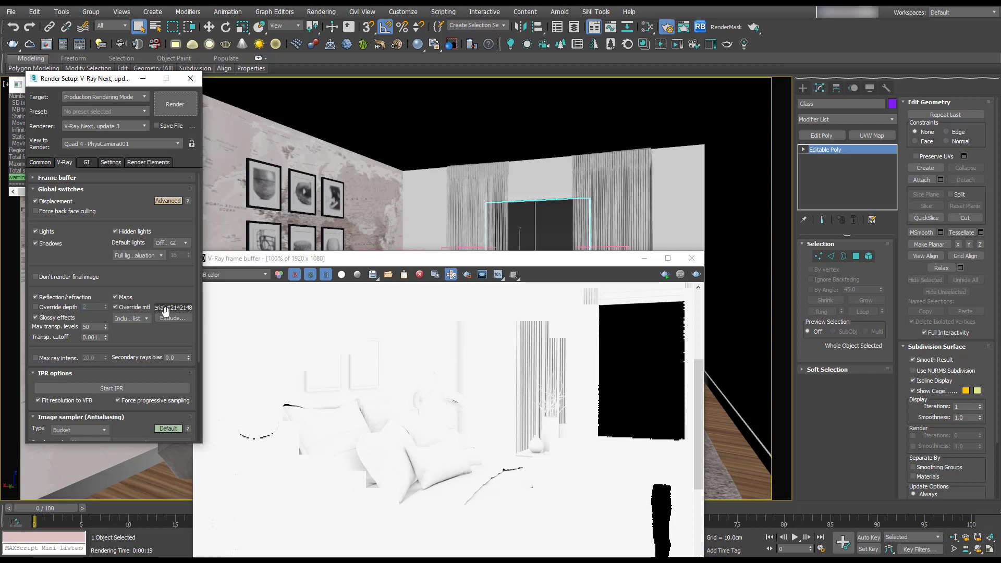
{"action": "left_click", "coordinate": [172, 318]}
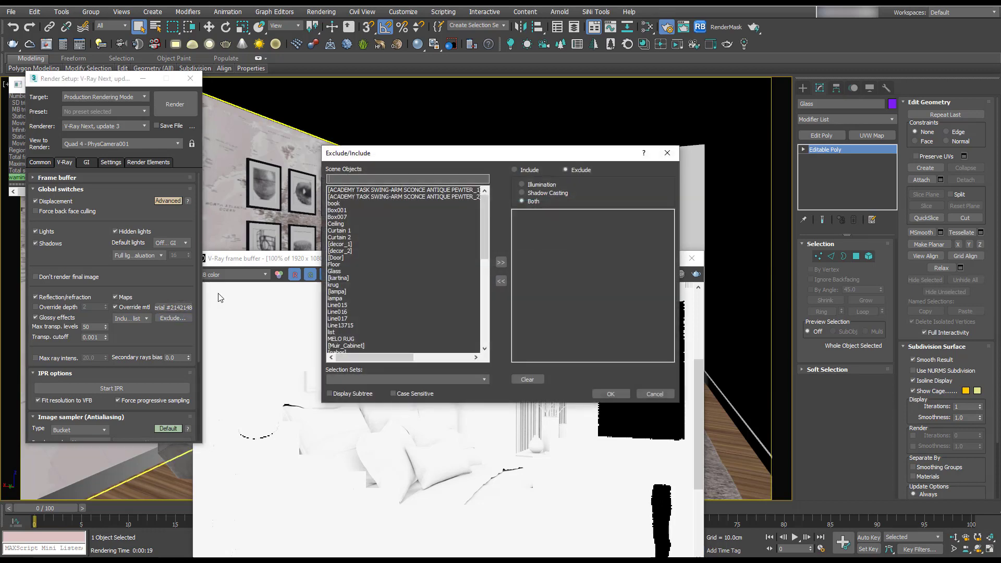
{"action": "left_click", "coordinate": [334, 271]}
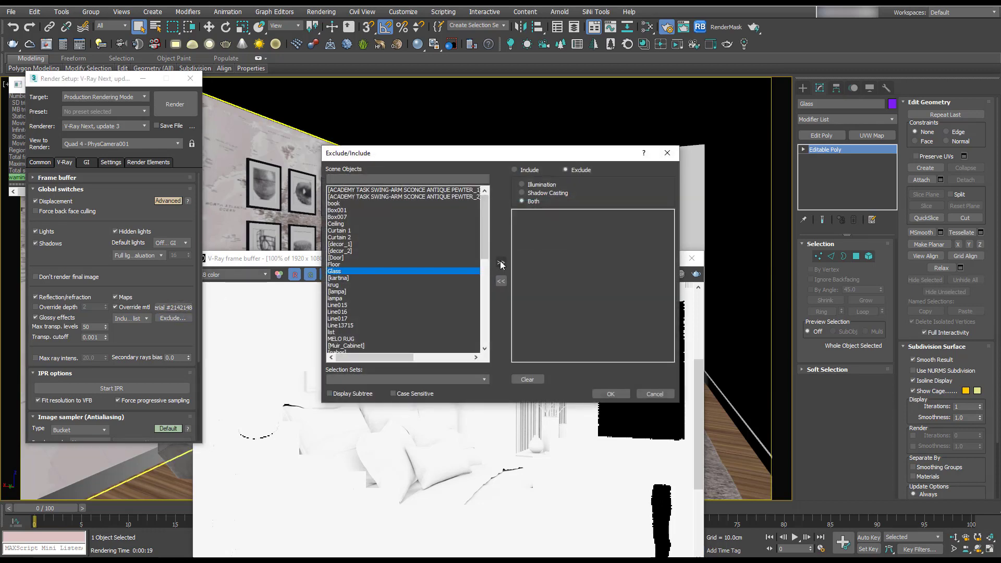
{"action": "left_click", "coordinate": [501, 262]}
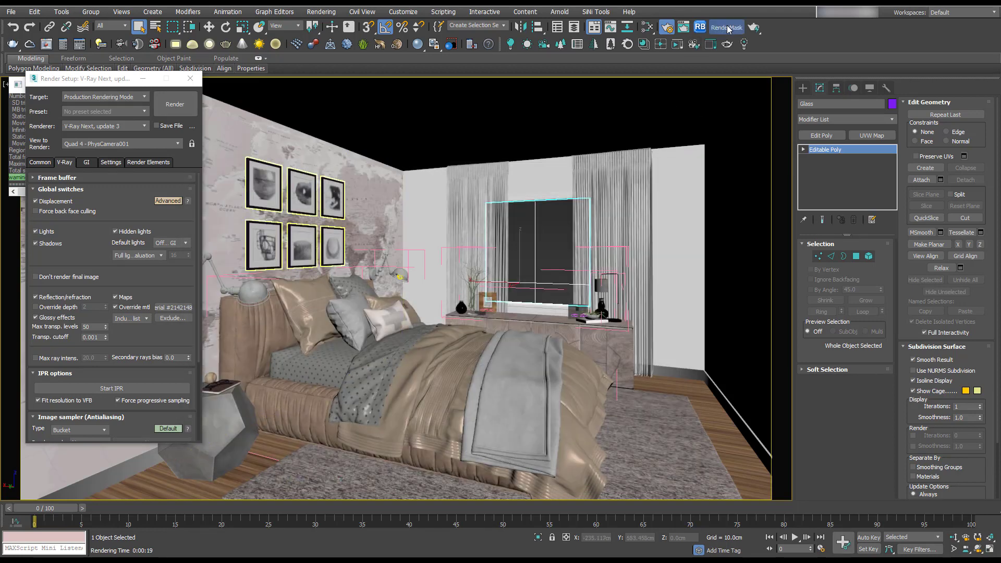
Bring up RenderMask from the toolbar and render the Wire Color mask with V-Ray.
{"action": "left_click", "coordinate": [725, 27]}
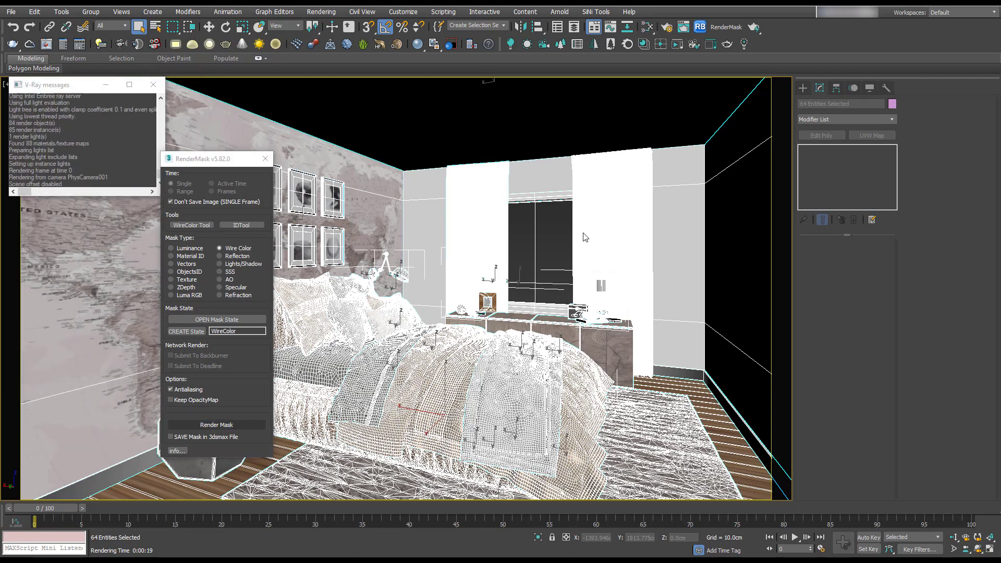
{"action": "left_click", "coordinate": [217, 424]}
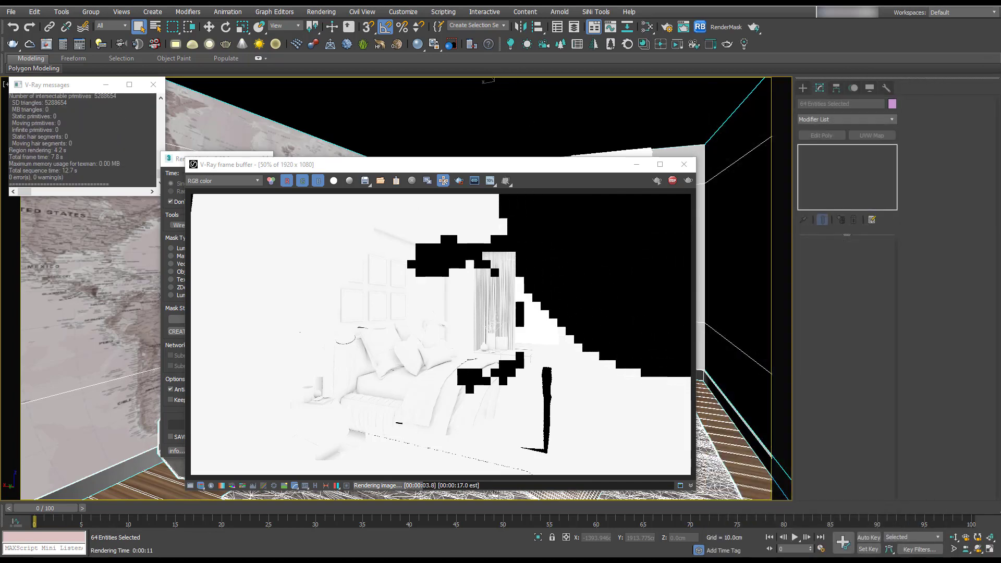
{"action": "mouse_move", "coordinate": [668, 26]}
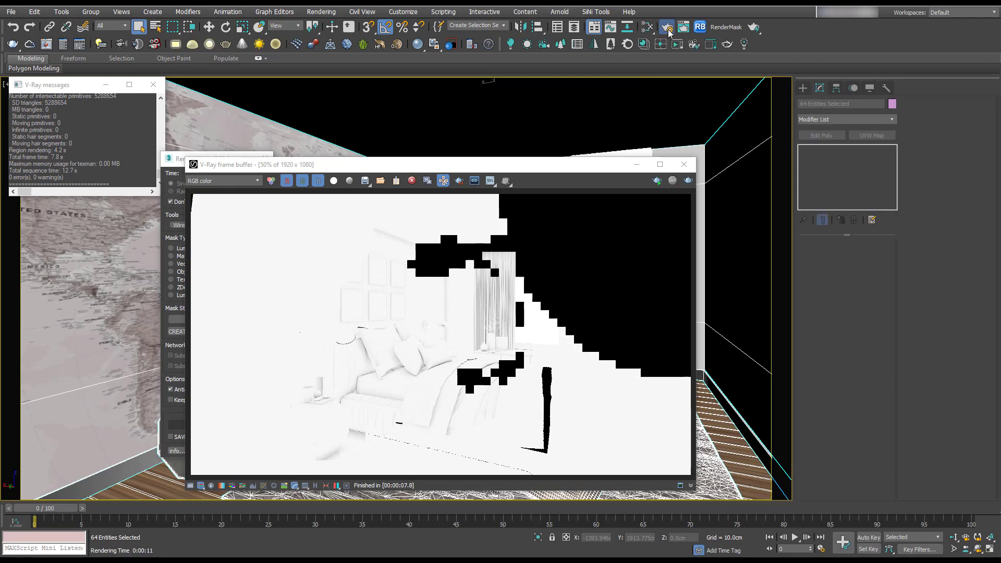
{"action": "mouse_move", "coordinate": [564, 73]}
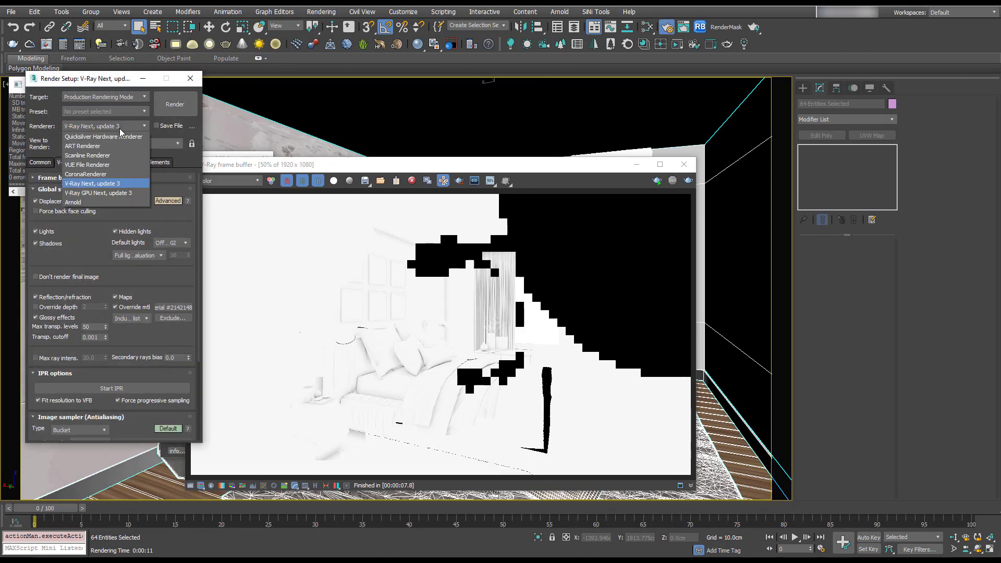
Switch the renderer to Scanline Renderer and render the wire colour mask.
{"action": "left_click", "coordinate": [87, 155]}
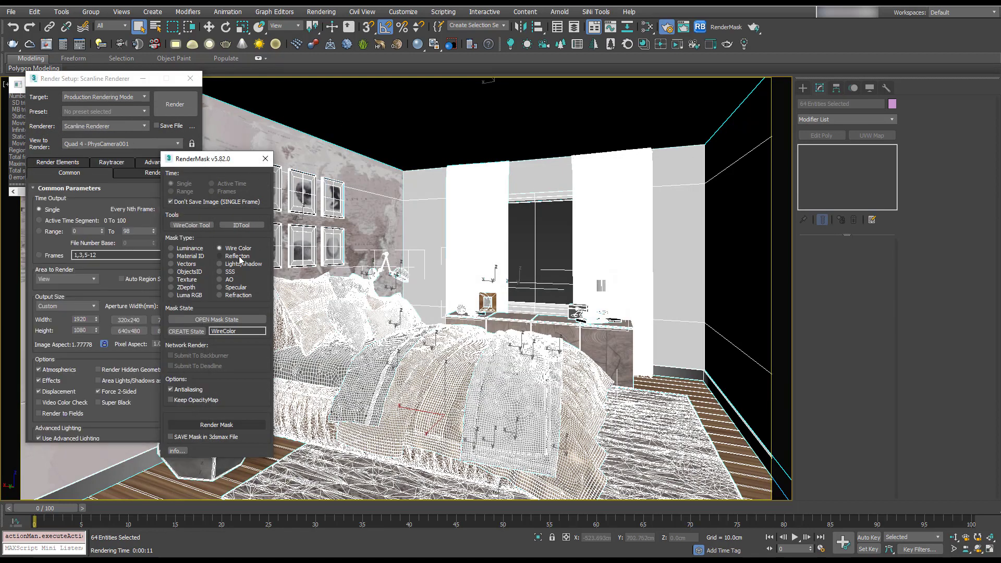
{"action": "left_click", "coordinate": [216, 424]}
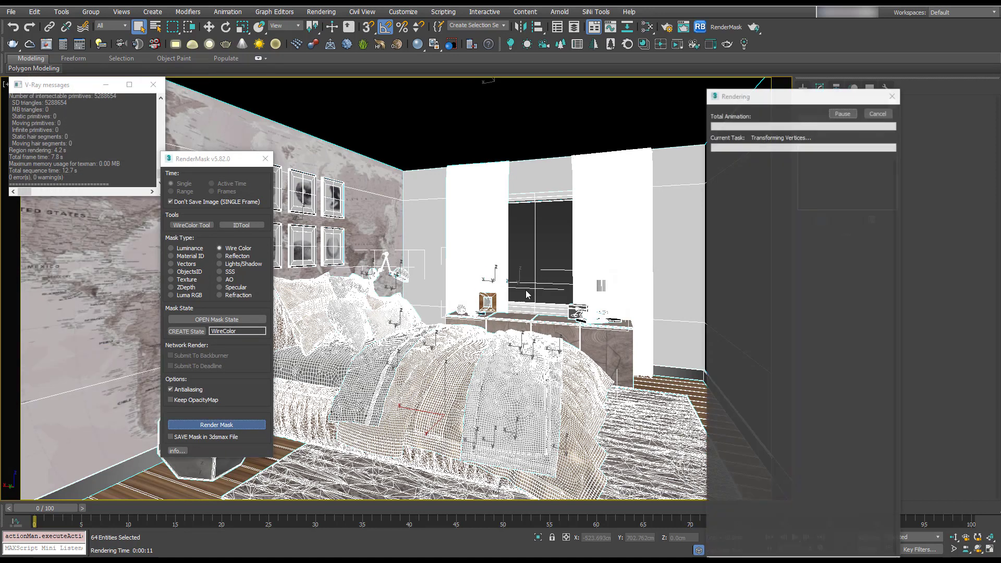